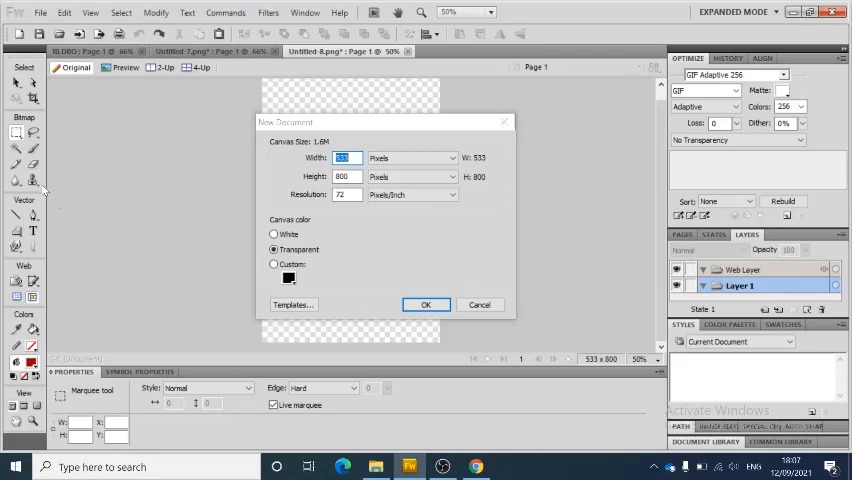
{"action": "mouse_move", "coordinate": [30, 144]}
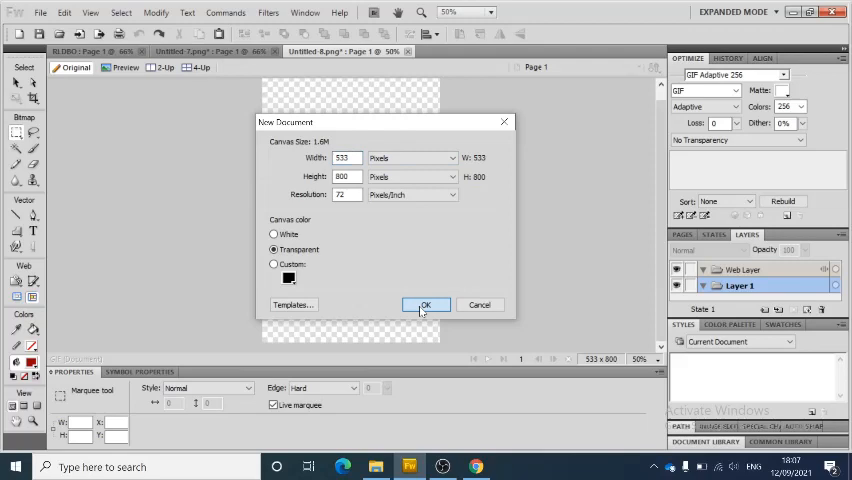
Step: Confirm the 533 × 800 document and fit the pasted Jasmine Rose poster to the canvas
{"action": "left_click", "coordinate": [424, 304]}
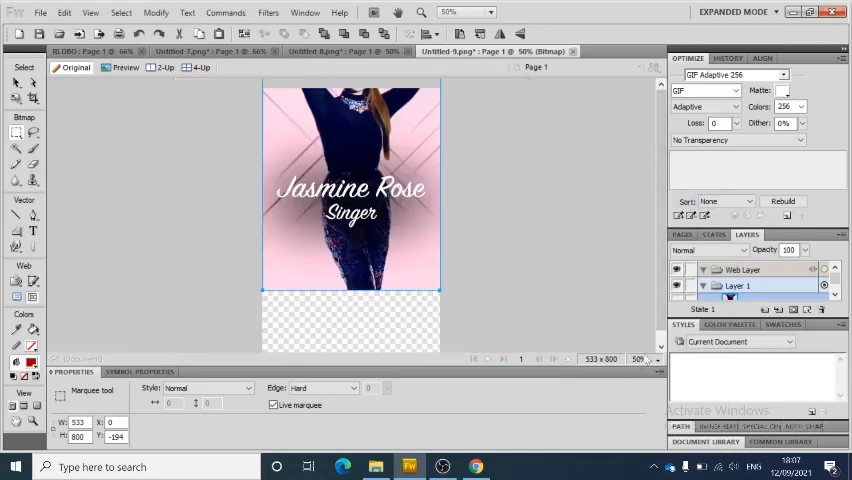
{"action": "left_click", "coordinate": [472, 12]}
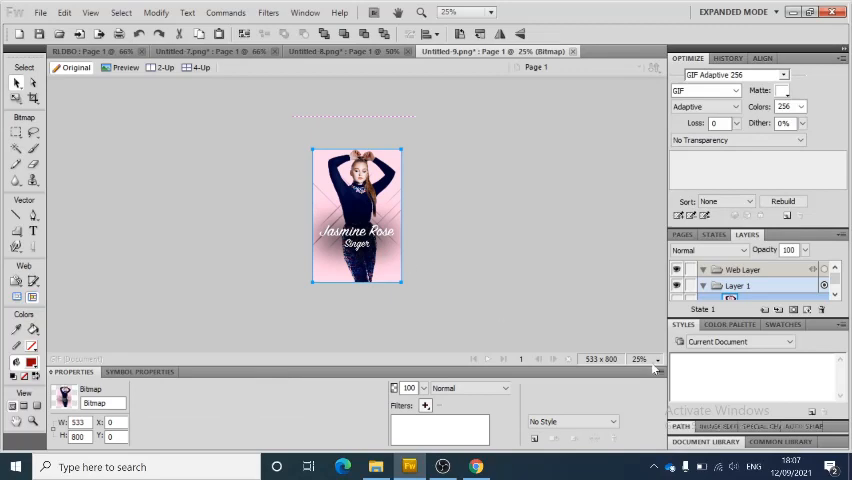
{"action": "left_click", "coordinate": [490, 12]}
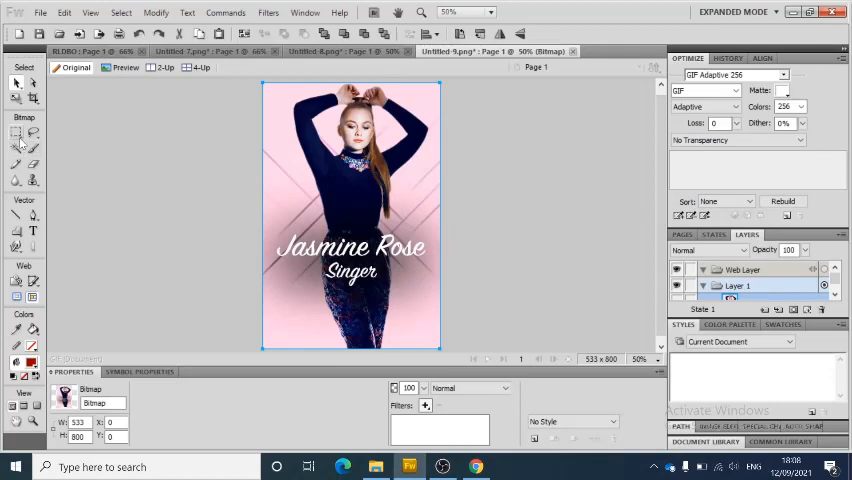
{"action": "mouse_move", "coordinate": [32, 180]}
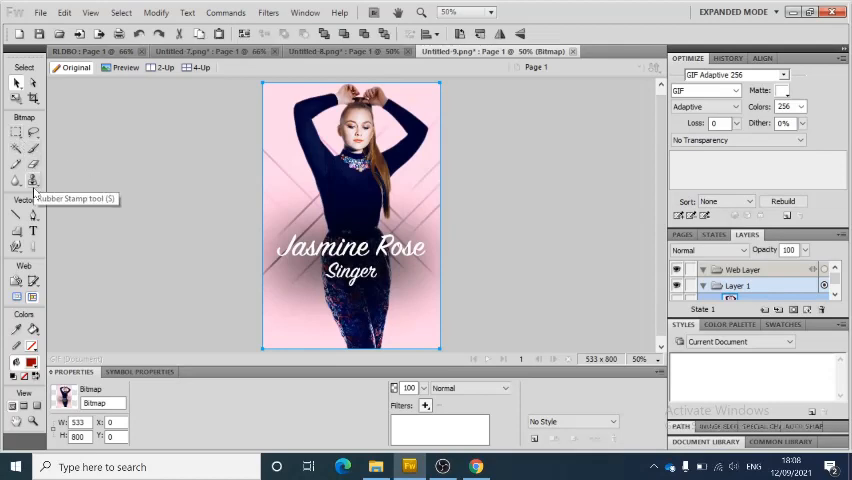
Step: Use the Rubber Stamp to clone the singer's face onto the poster's left side
{"action": "left_click", "coordinate": [32, 180]}
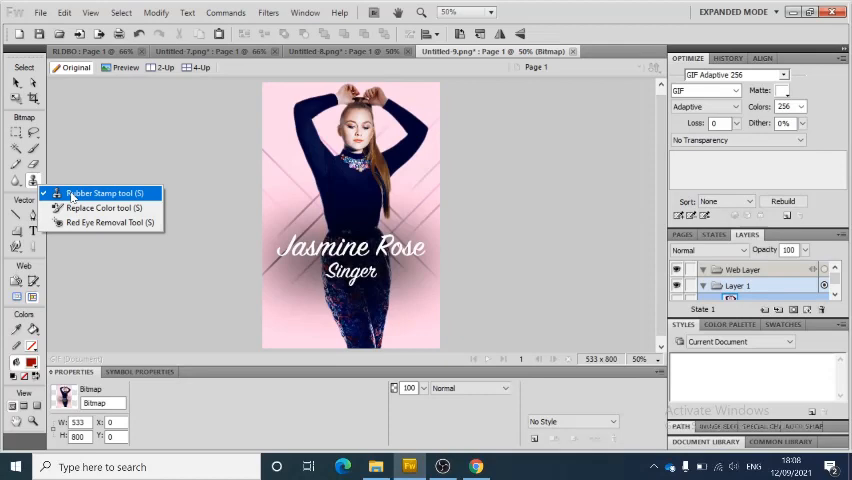
{"action": "left_click", "coordinate": [100, 192]}
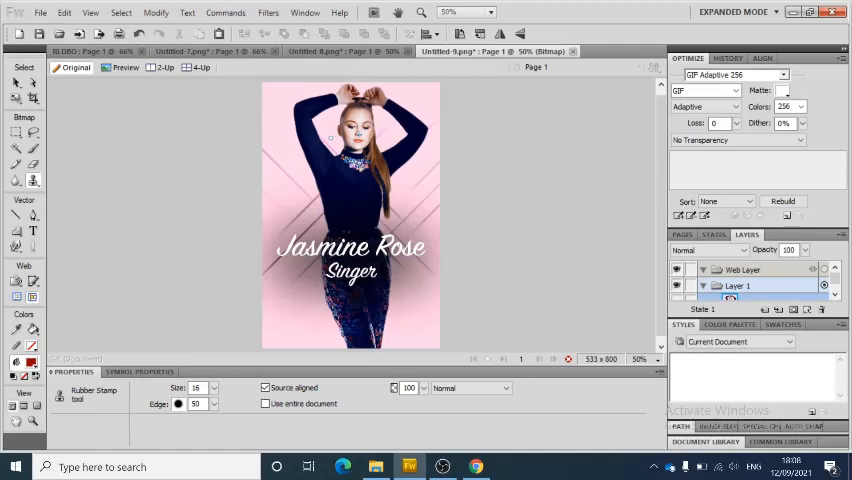
{"action": "mouse_move", "coordinate": [306, 180]}
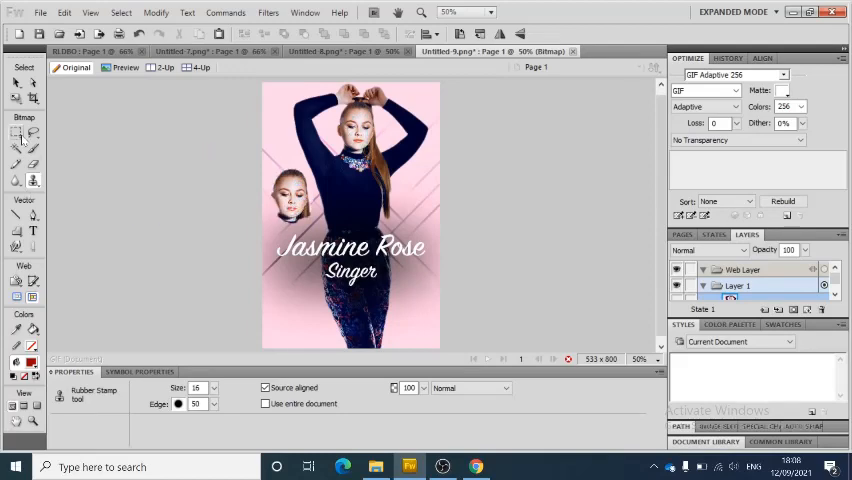
{"action": "left_click", "coordinate": [16, 132]}
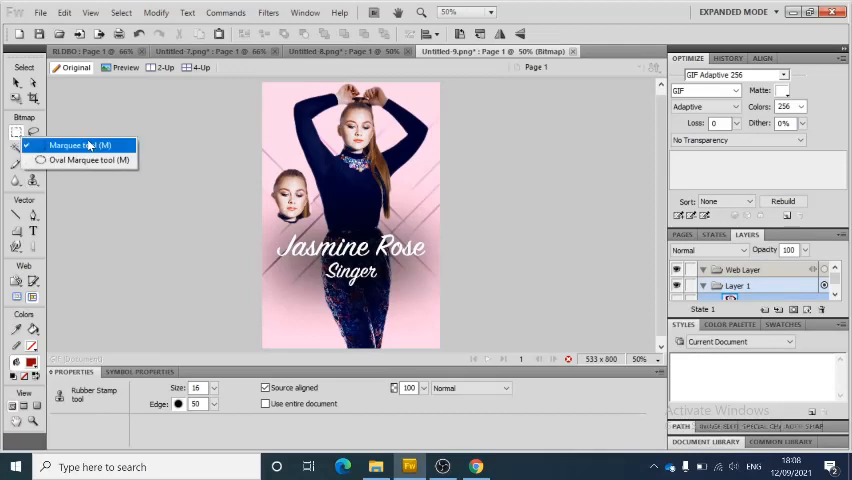
Step: Select the Oval Marquee and drag an ellipse around the singer's central figure
{"action": "left_click", "coordinate": [88, 160]}
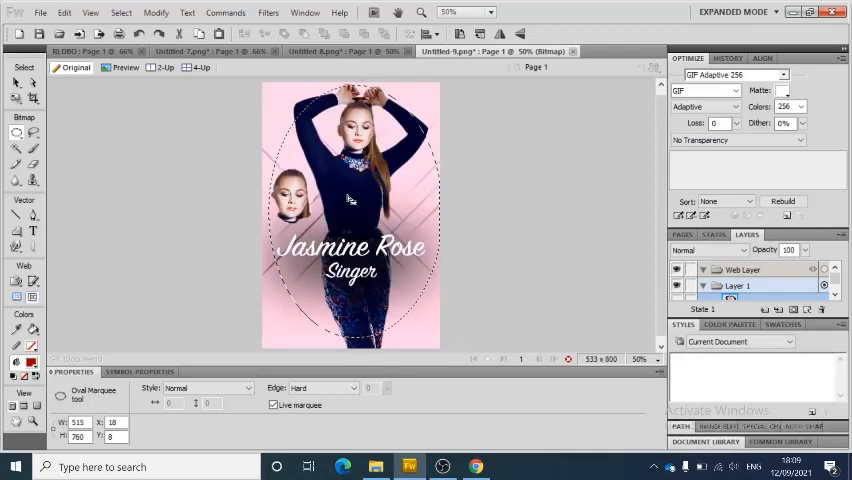
Step: Invert the marquee via Modify Marquee > Select Inverse and delete everything outside the oval
{"action": "right_click", "coordinate": [350, 200]}
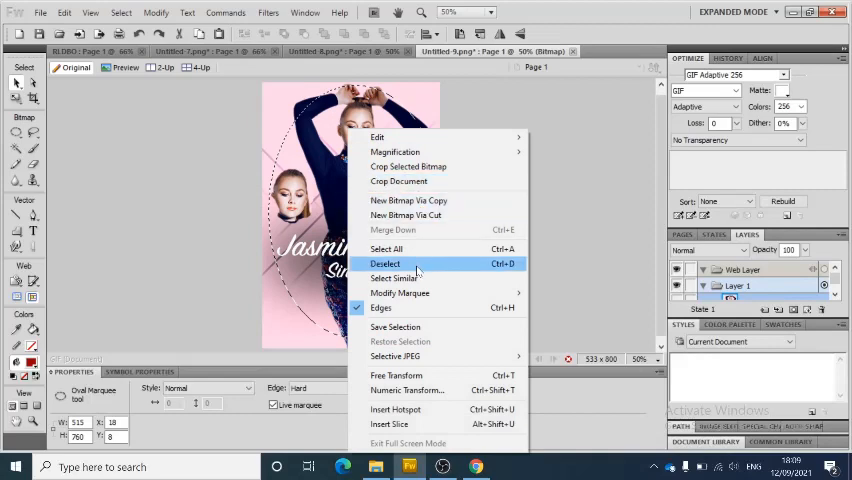
{"action": "mouse_move", "coordinate": [400, 292]}
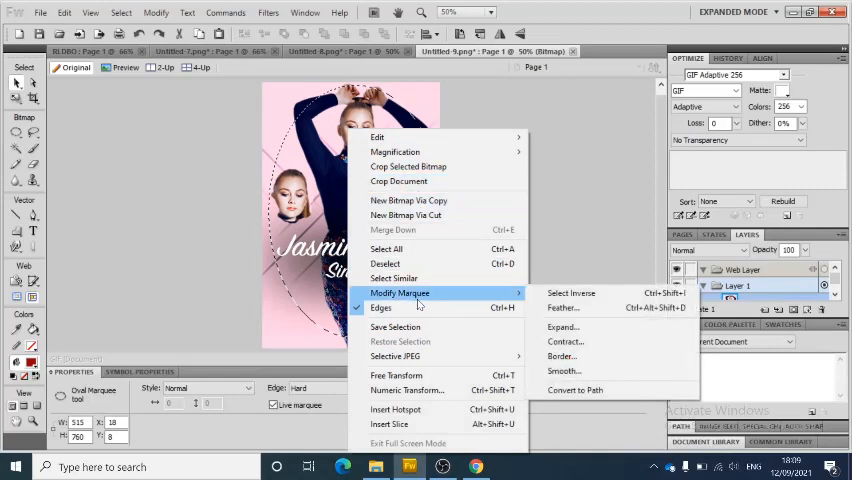
{"action": "mouse_move", "coordinate": [572, 292]}
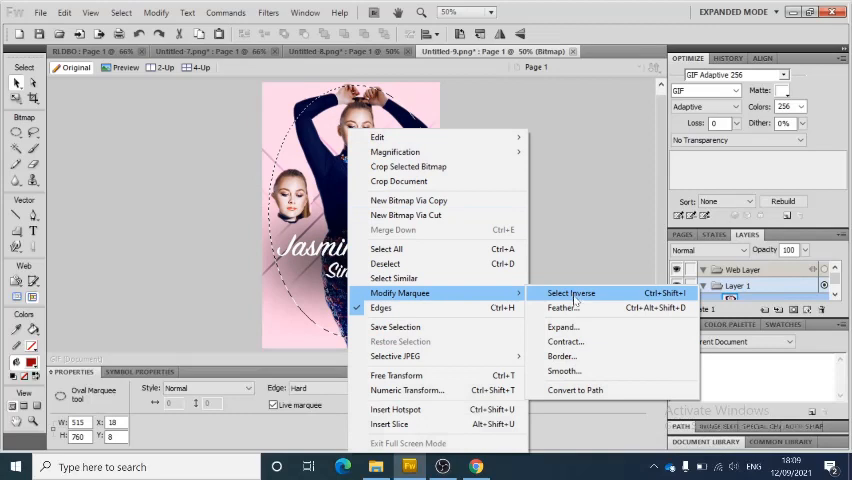
{"action": "left_click", "coordinate": [572, 292]}
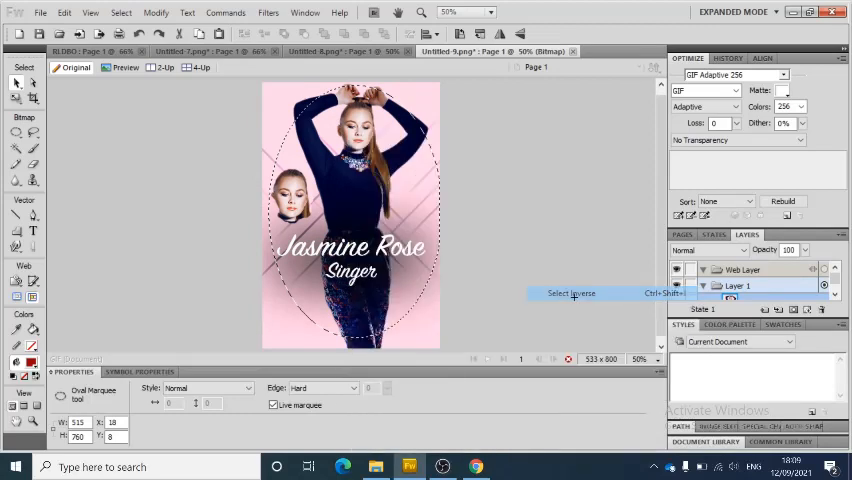
{"action": "left_click", "coordinate": [572, 292]}
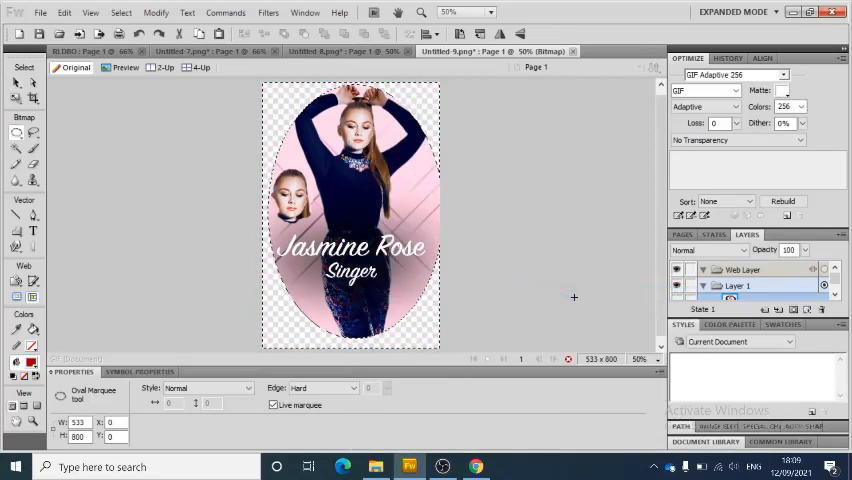